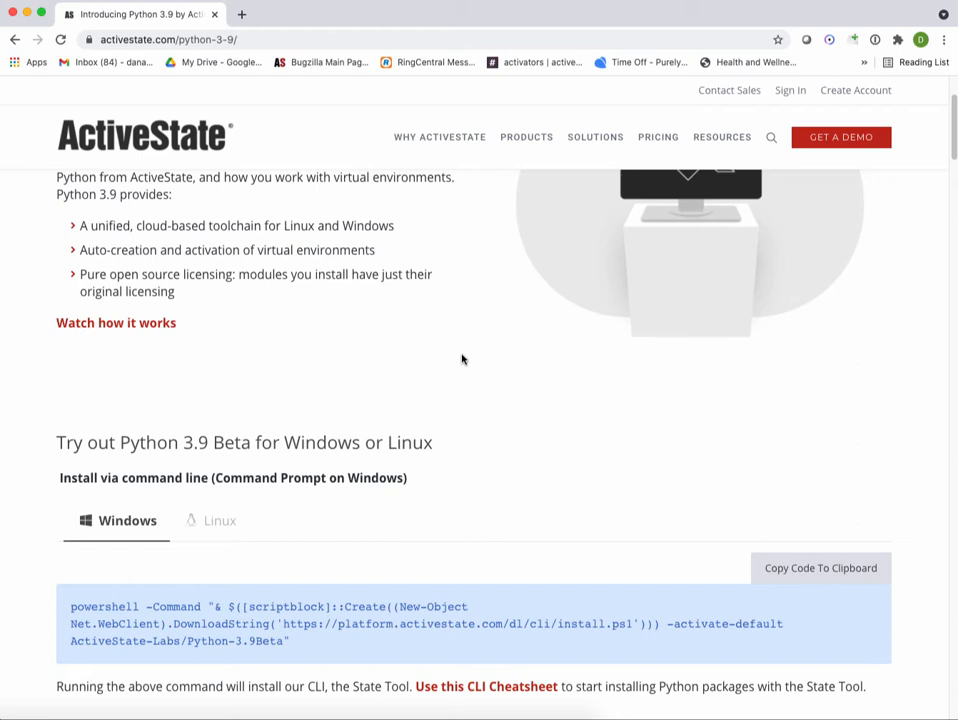
# Step: Run the PowerShell State Tool installer activating ActiveState-Labs/Python-3.9Beta, confirming with y
pyautogui.doubleClick(170, 442)
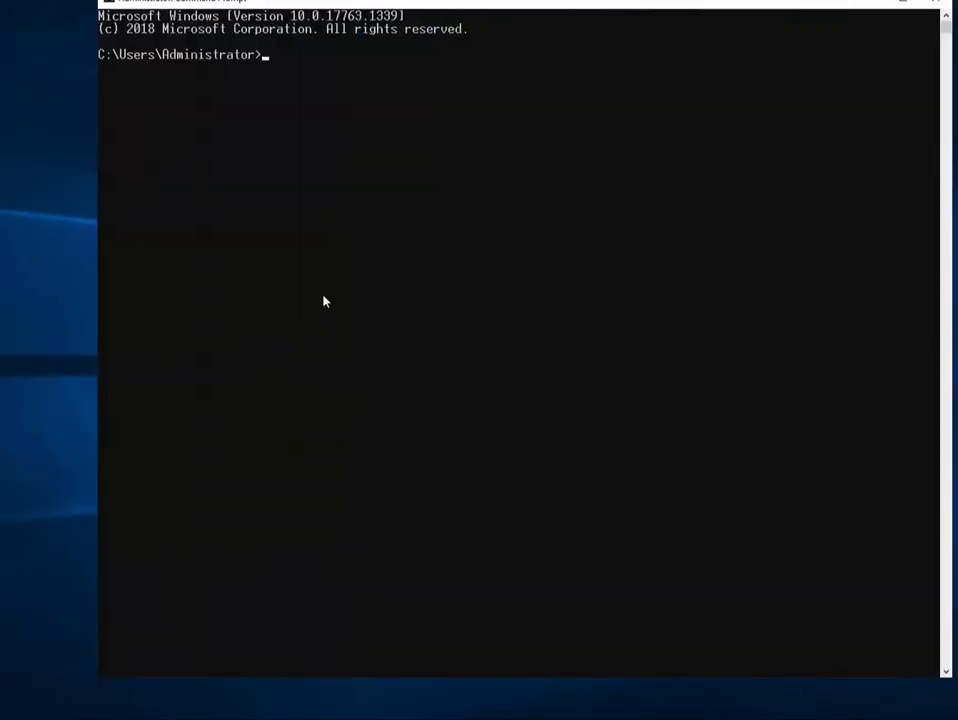
pyautogui.write('powershell -Command "& $([scriptblock]::Create((New-Object Net.WebClient).DownloadString(\'https://platform.activestate.com/dl/cli/install.ps1\'))) -activate-default ActiveState-Labs/Python-3.9Beta"')
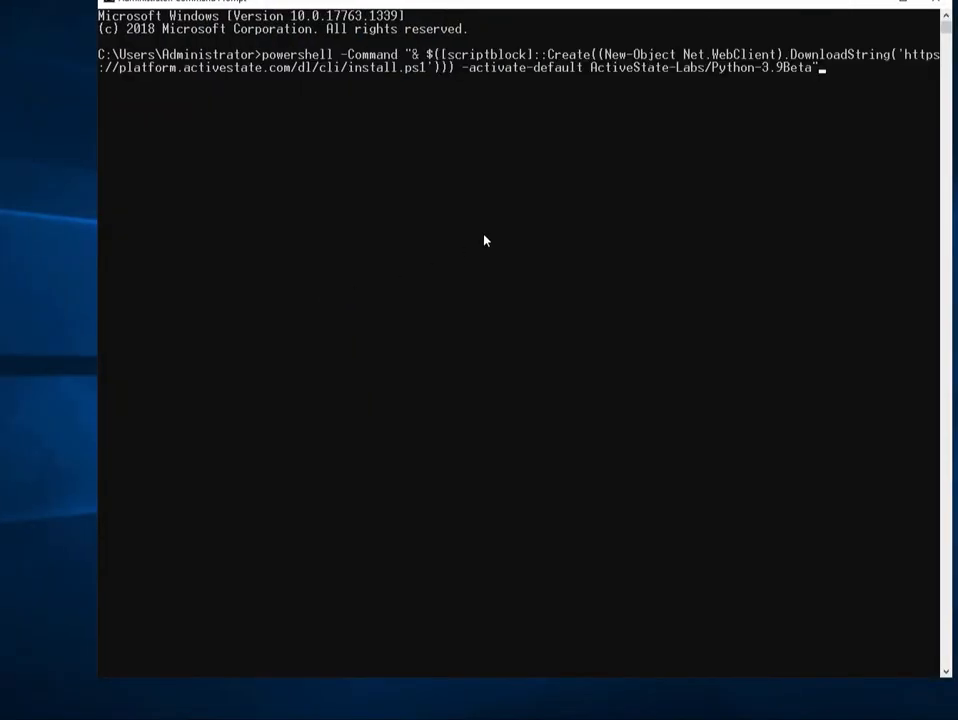
pyautogui.press('enter')
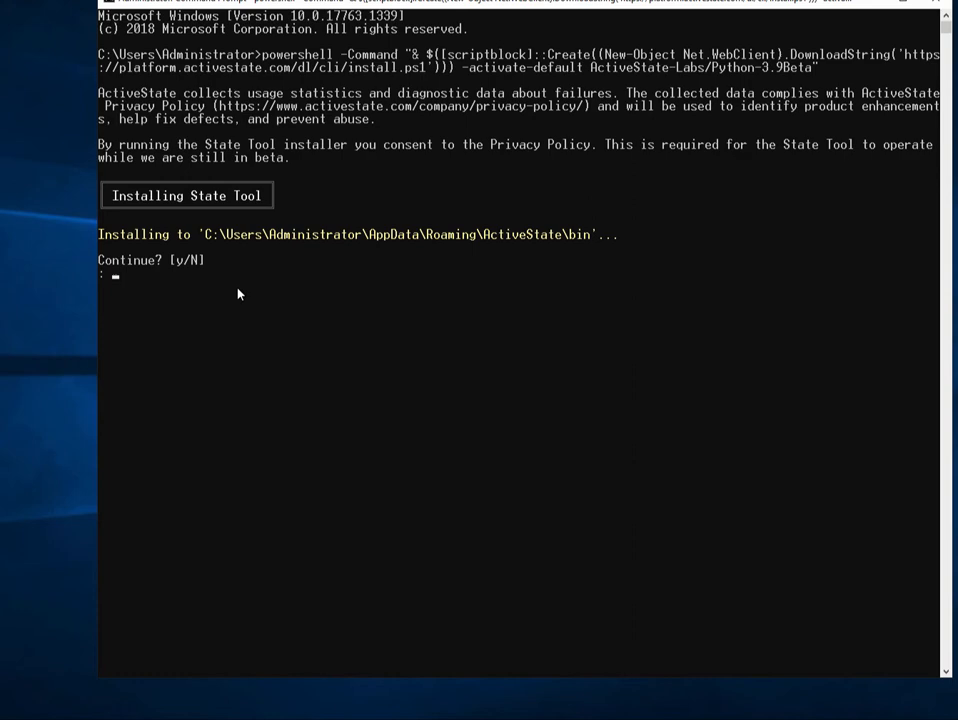
pyautogui.write('y')
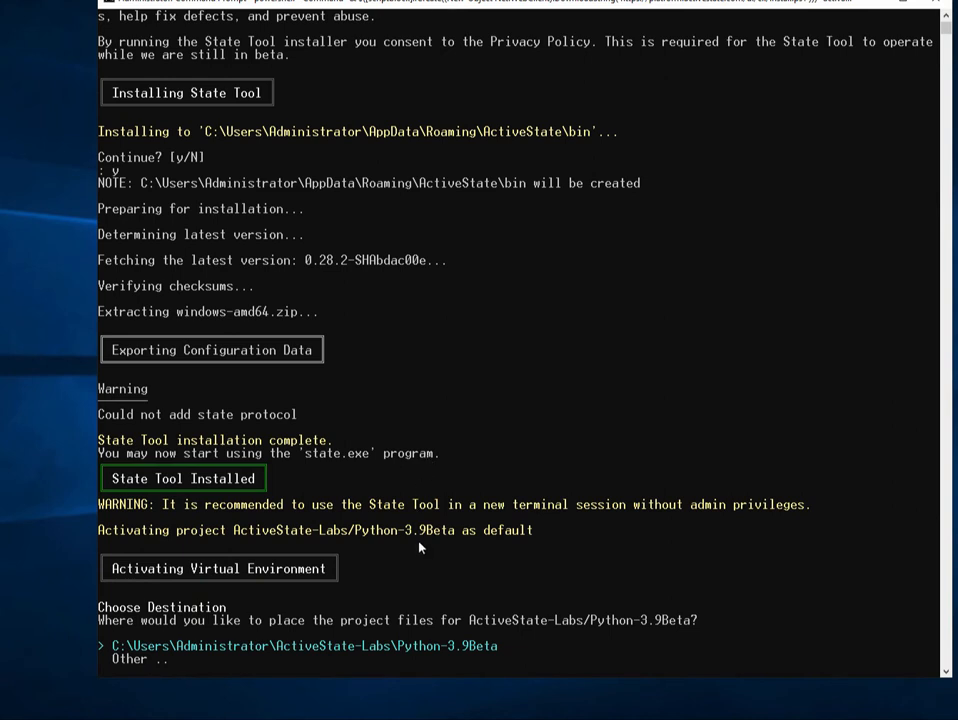
pyautogui.moveTo(435, 637)
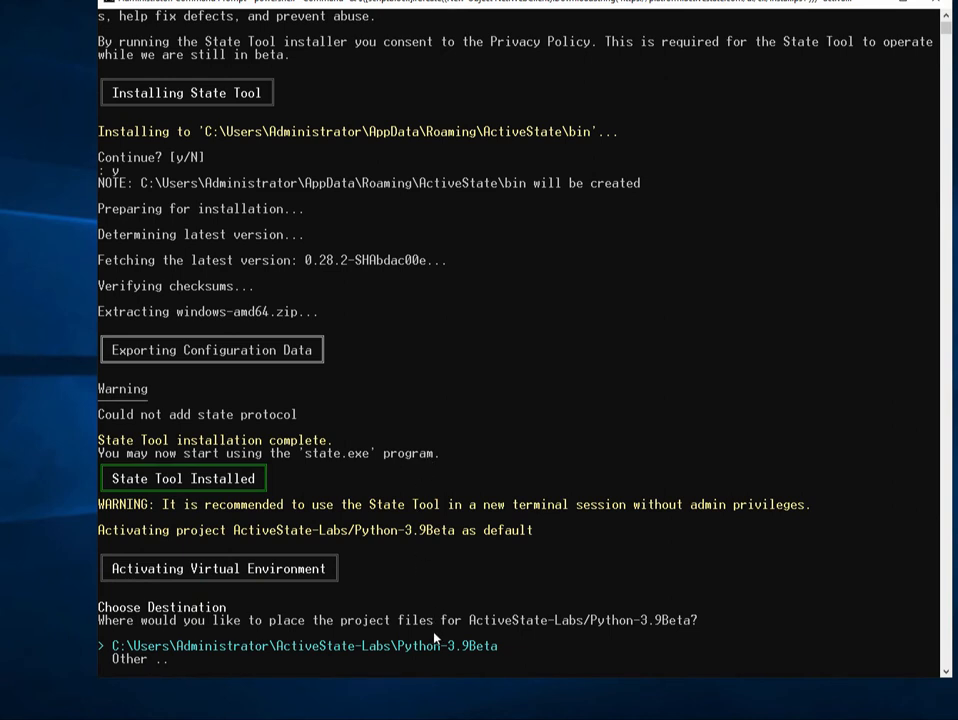
pyautogui.moveTo(250, 655)
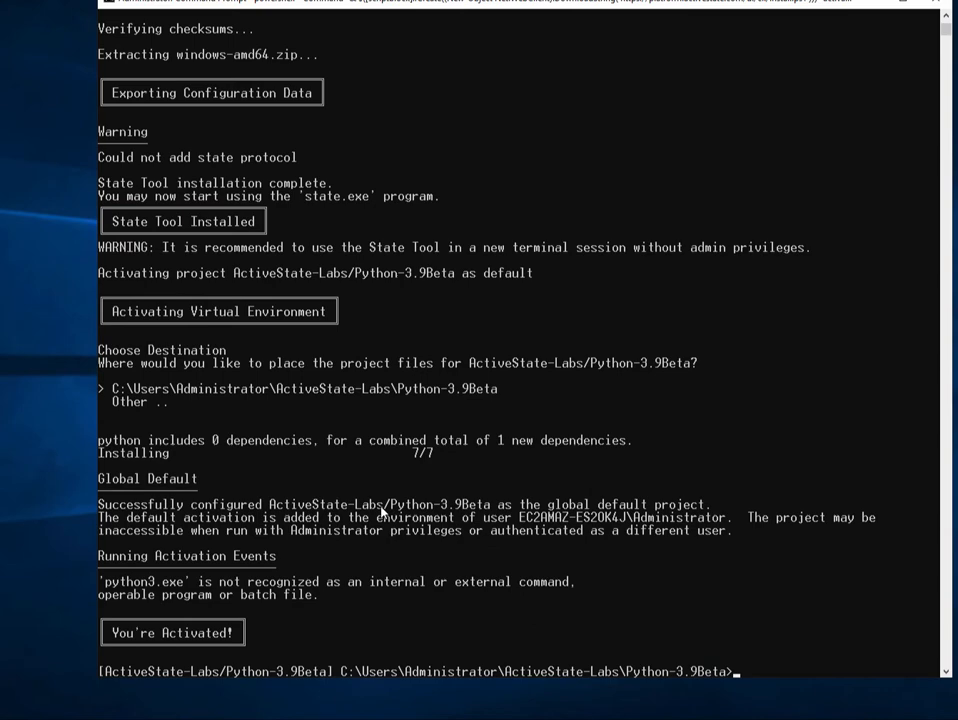
# Step: Run state show for Python 3.9.2 runtime details, then state packages showing none
pyautogui.write('state show')
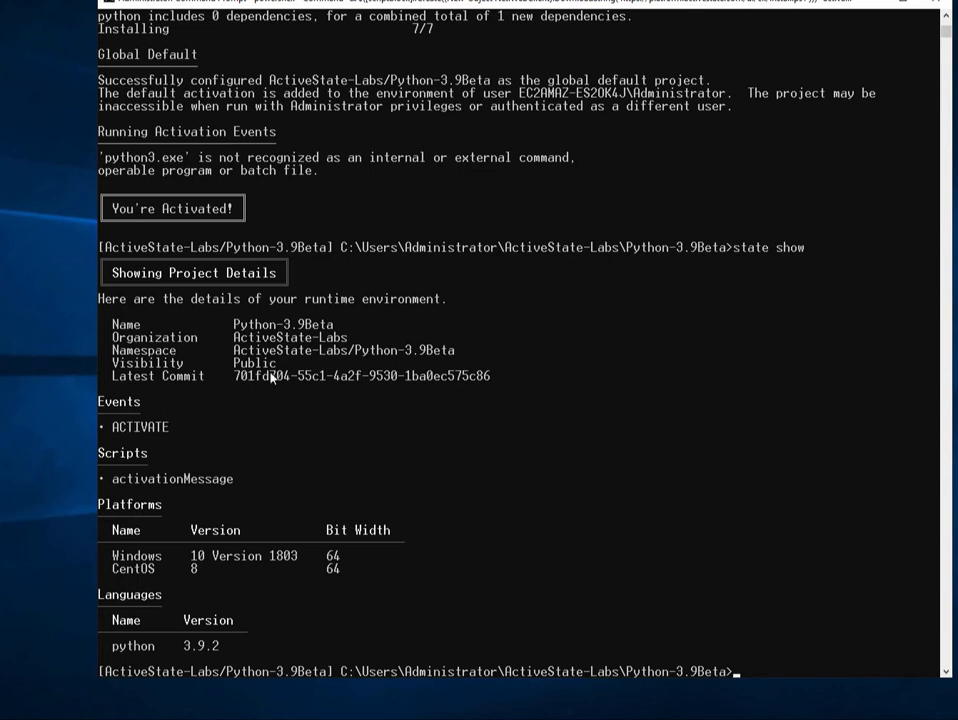
pyautogui.moveTo(258, 471)
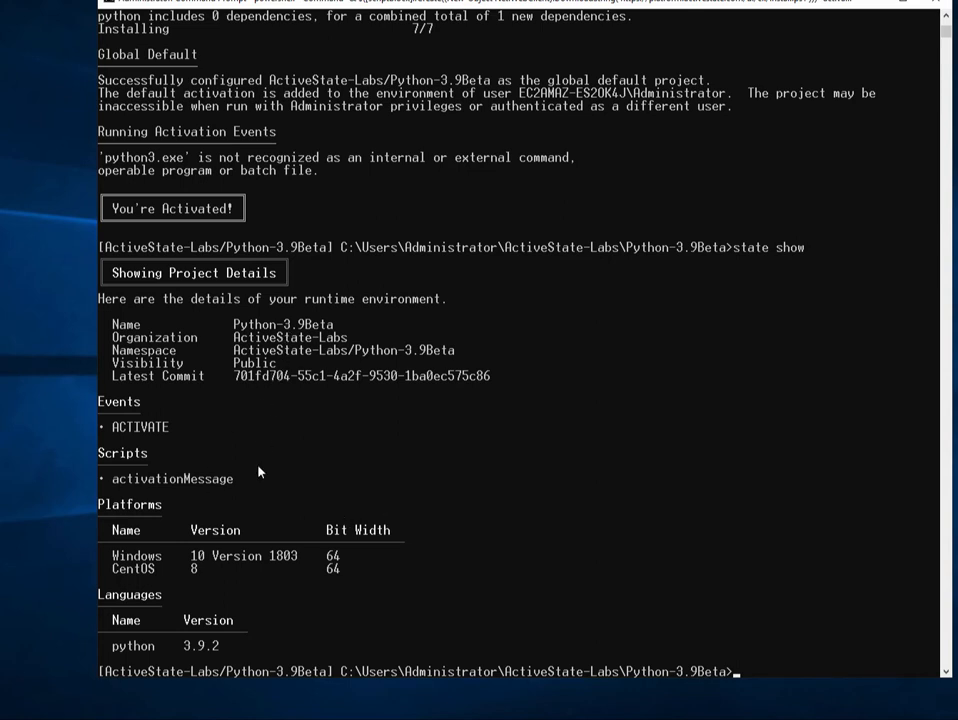
pyautogui.moveTo(605, 603)
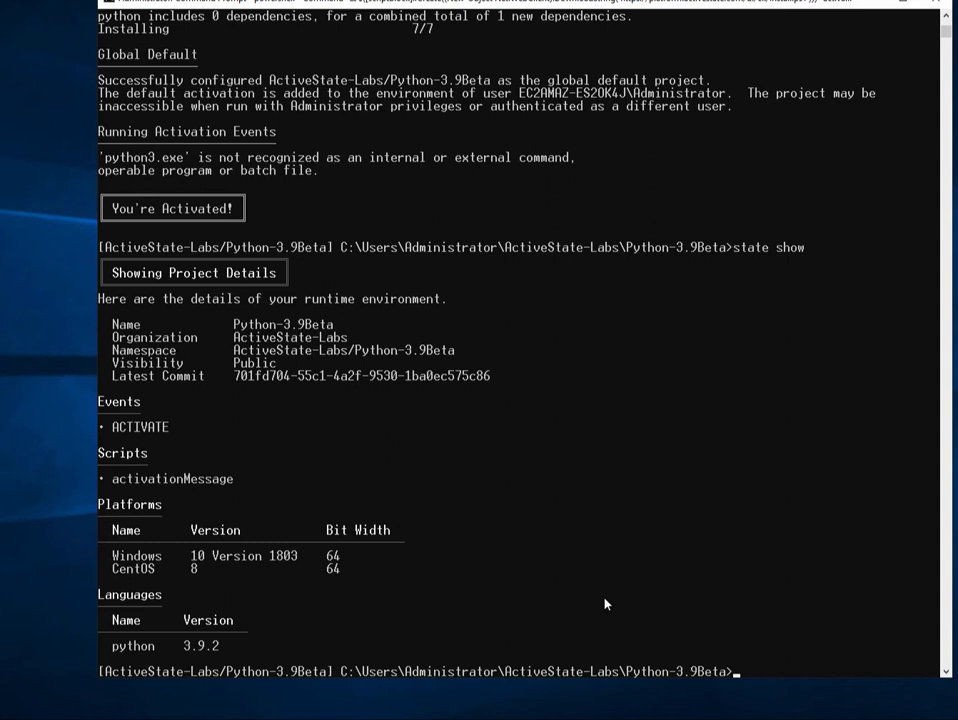
pyautogui.write('state')
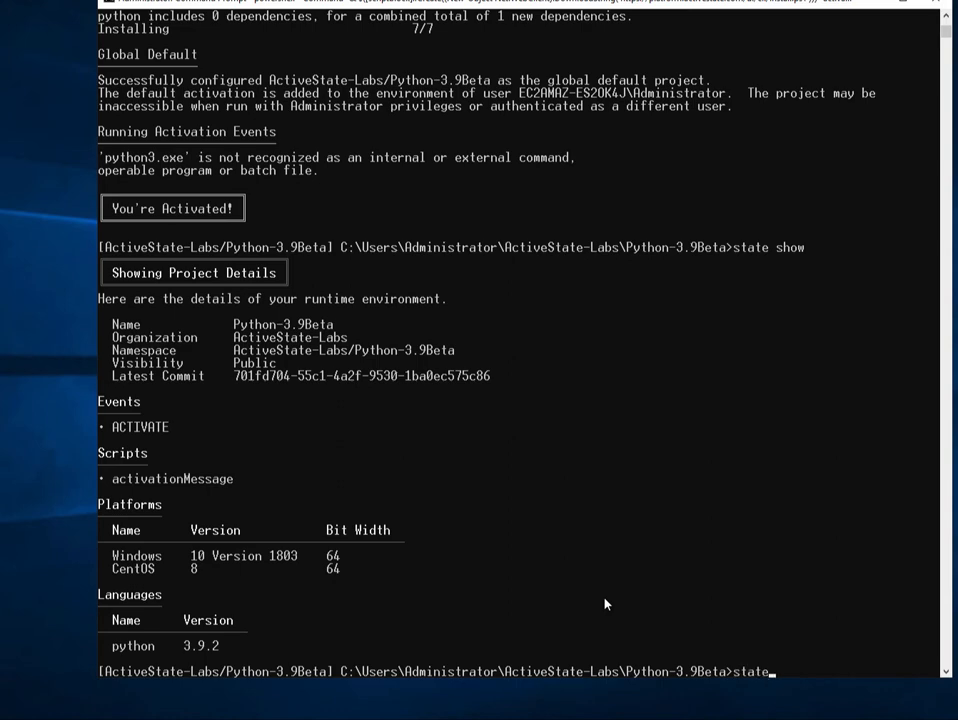
pyautogui.write('package')
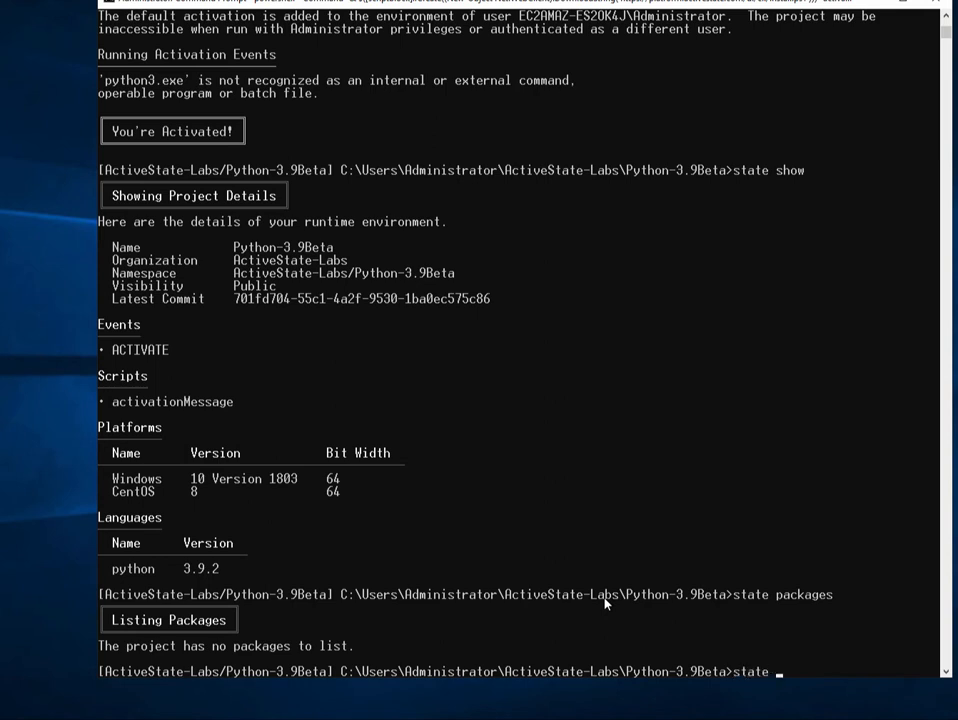
# Step: Search for pyyaml with state search, finding PyYAML 5.4.1 as latest
pyautogui.write('search')
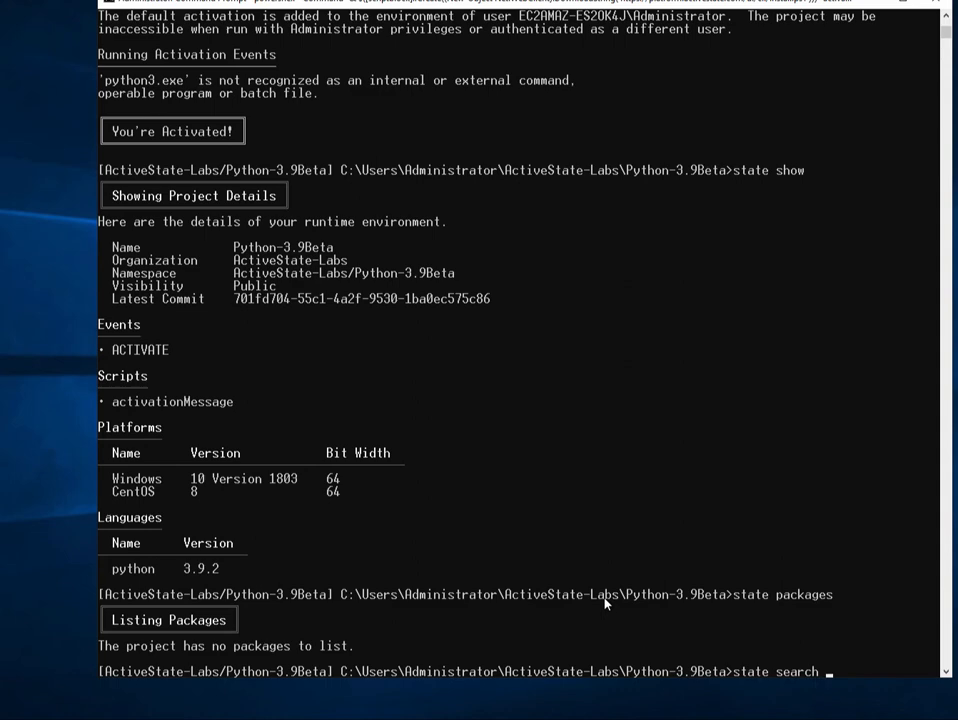
pyautogui.write('pyyaml')
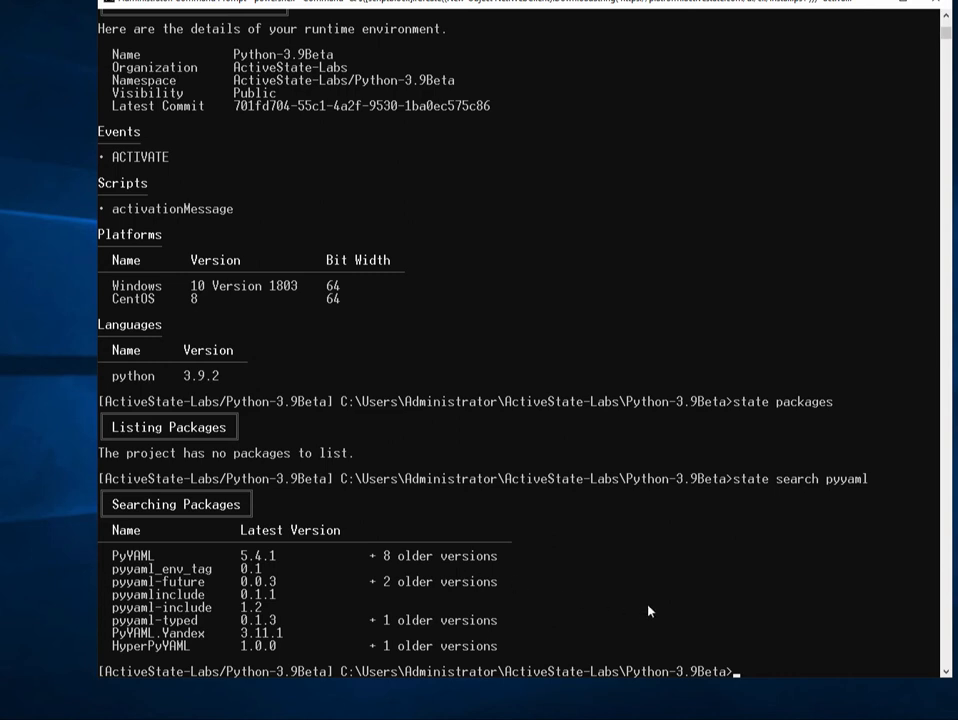
# Step: Install pyyaml with state install, continuing anonymously until 'Package added: pyyaml' appears
pyautogui.write('state install')
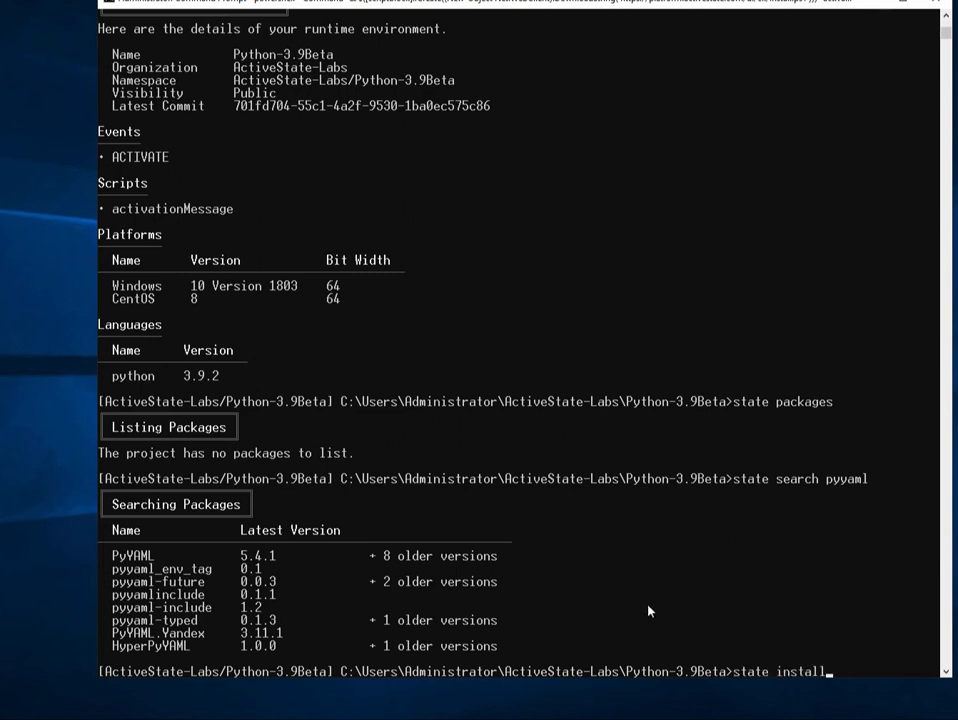
pyautogui.write('pyyaml')
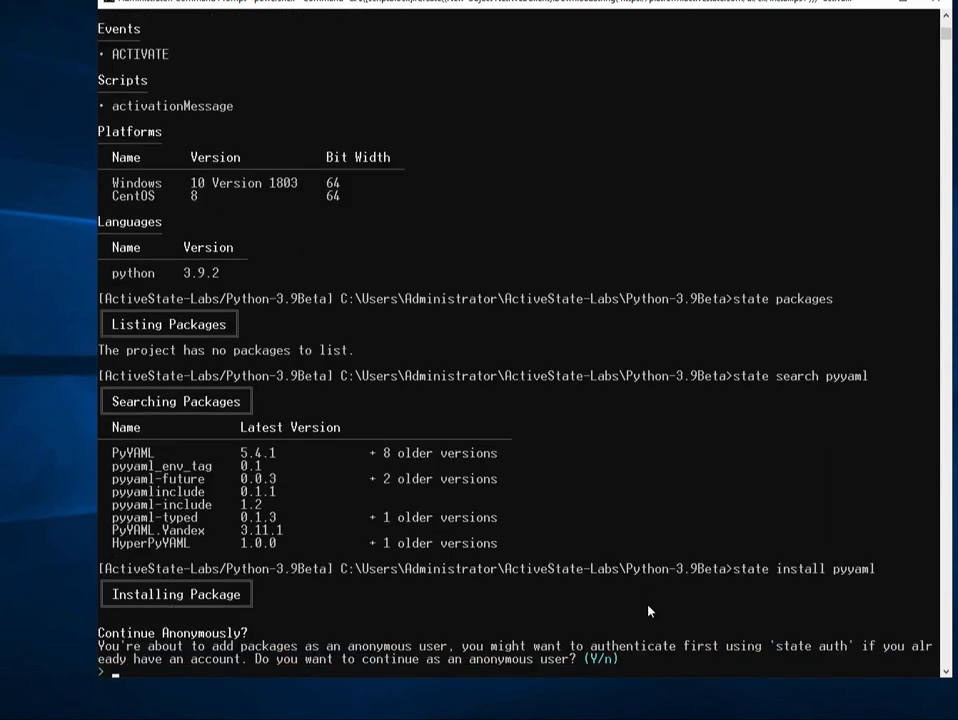
pyautogui.write('y')
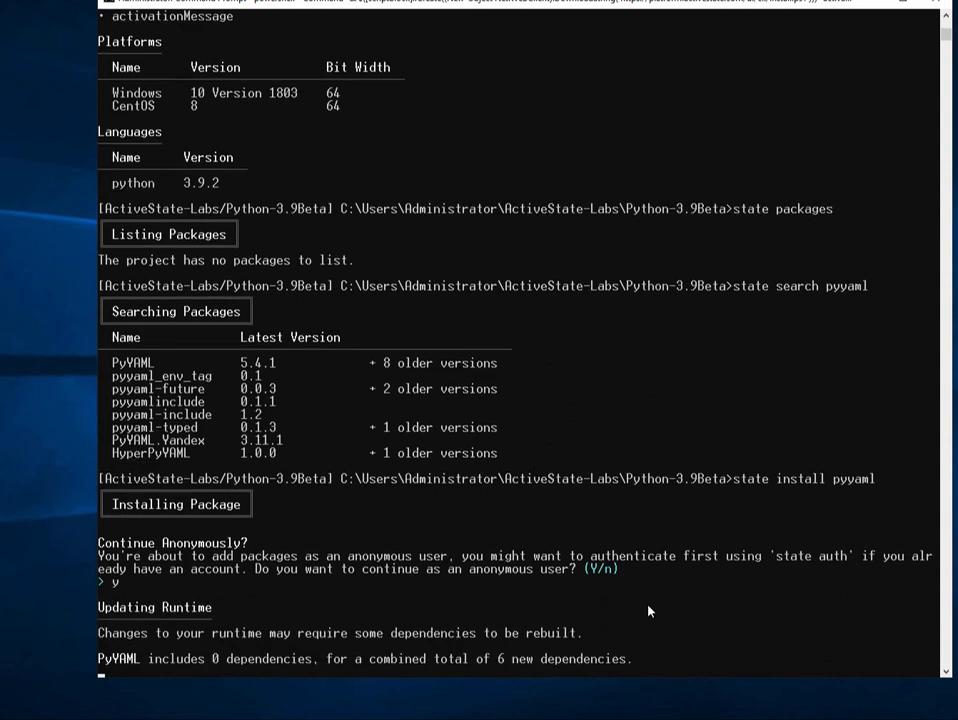
pyautogui.scroll(-3)
pyautogui.write('state')
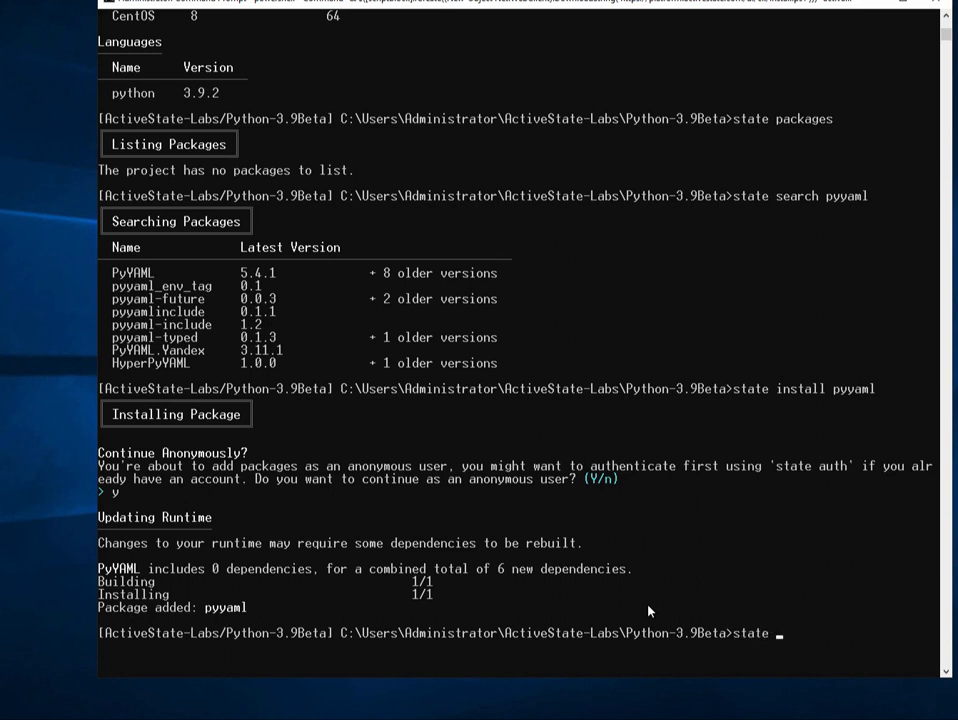
pyautogui.write('paca')
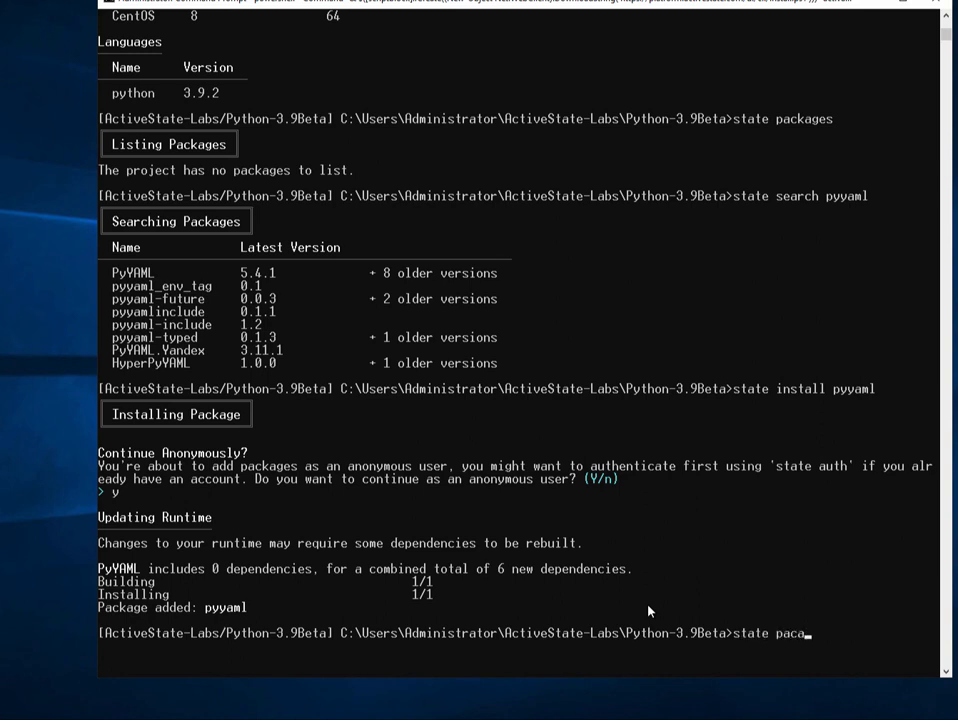